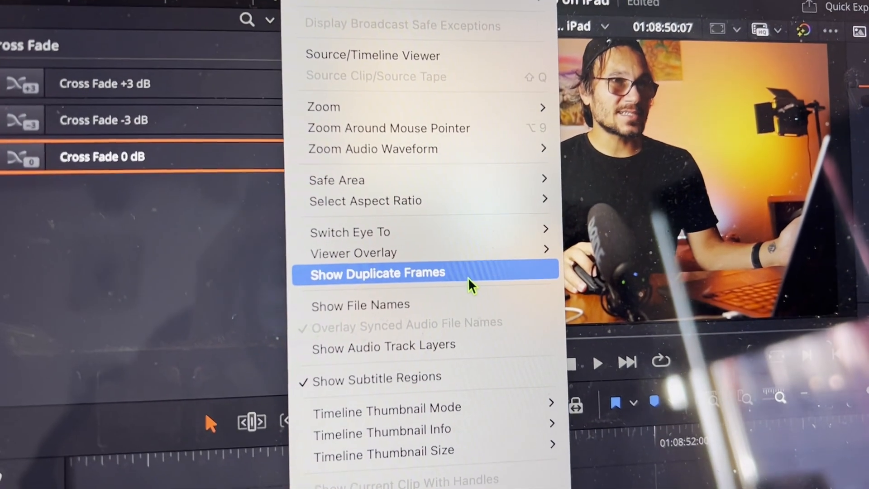
- Enable Show Duplicate Frames from the View menu
left_click(377, 274)
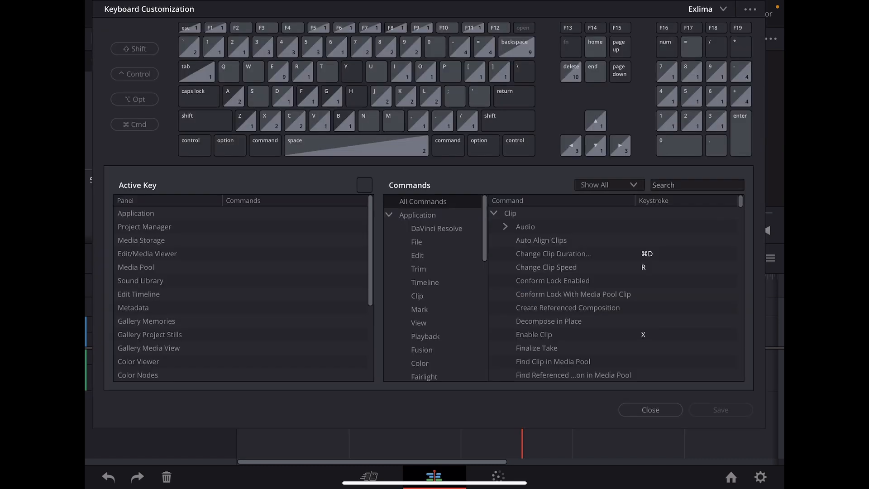
- Search Keyboard Customization for 'Show du' to find the Show Duplicate Frames shortcut, then close it
left_click(697, 185)
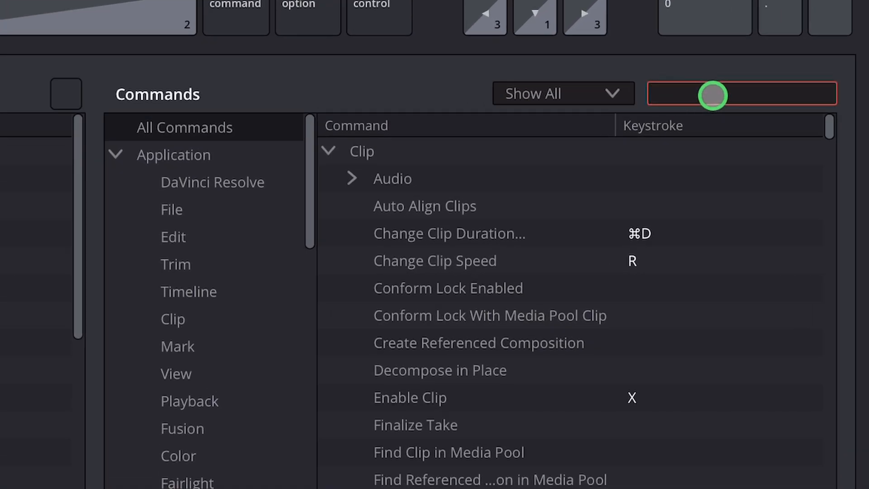
type("Show")
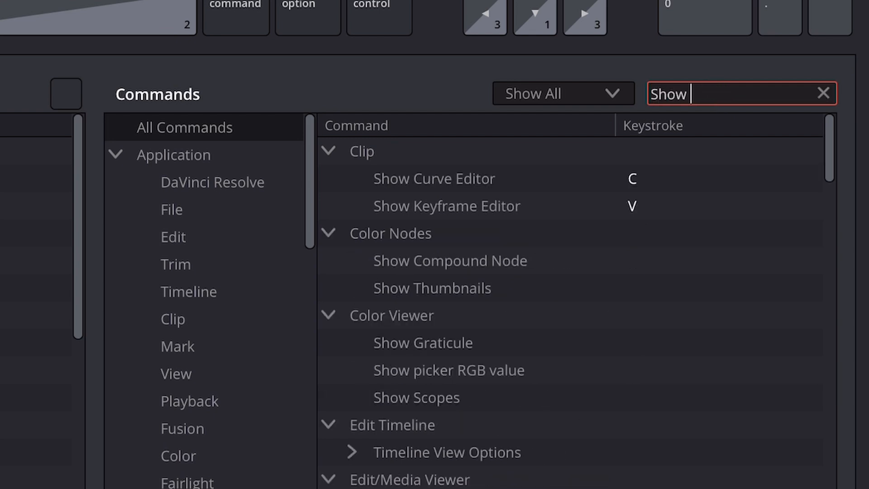
type("du")
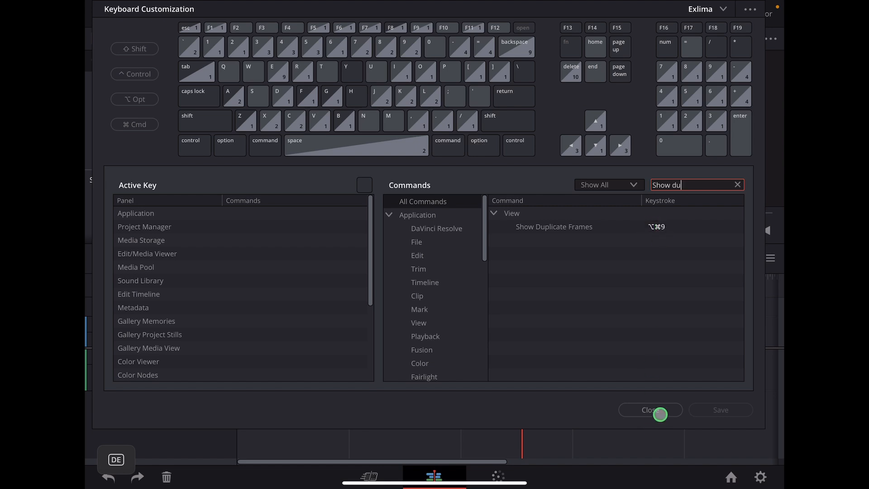
left_click(650, 410)
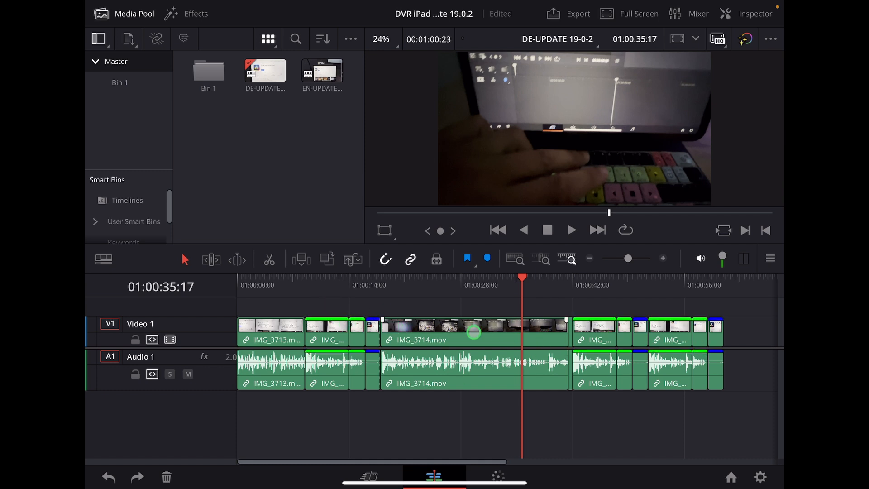
- Inspect the context menu of the clip after IMG_3714.mov, then switch to the Cut page
right_click(585, 333)
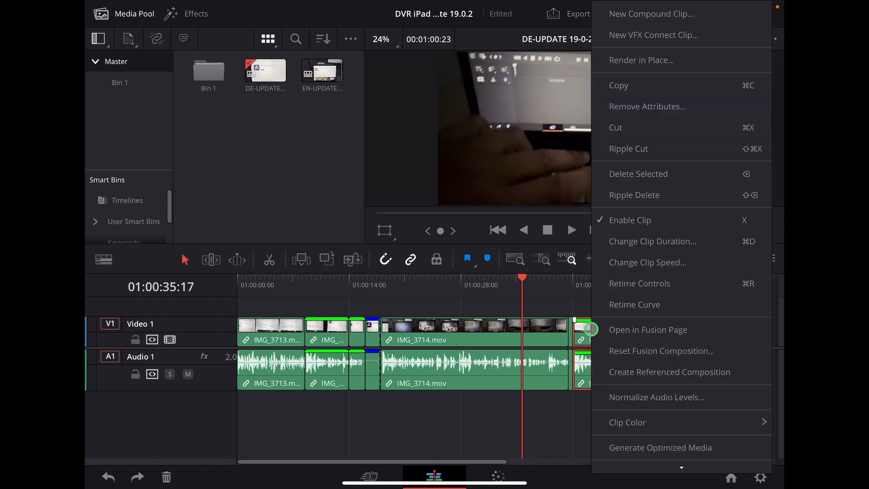
scroll("down", 3)
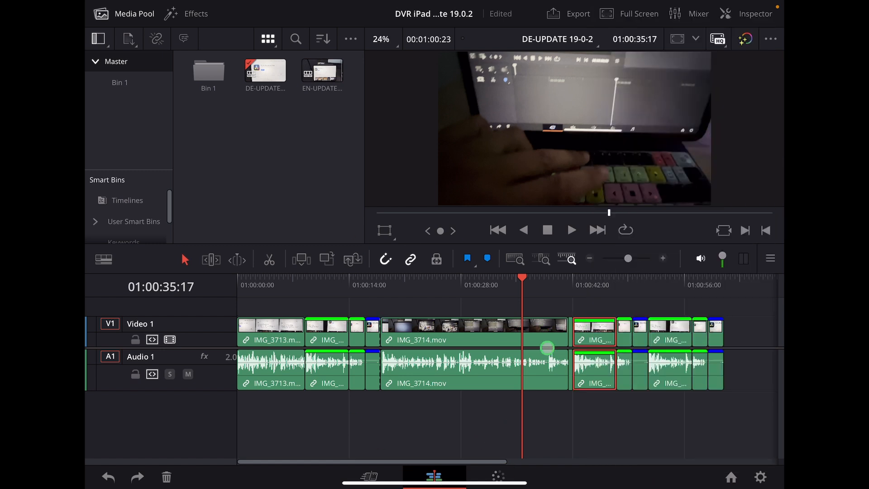
left_click(368, 476)
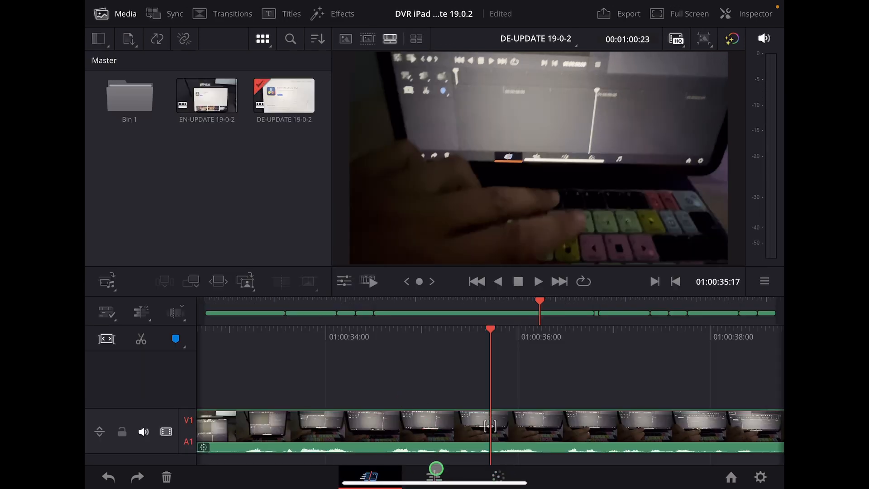
- Switch from Cut back to the Edit page, briefly revisit Cut, then return to Edit
left_click(435, 476)
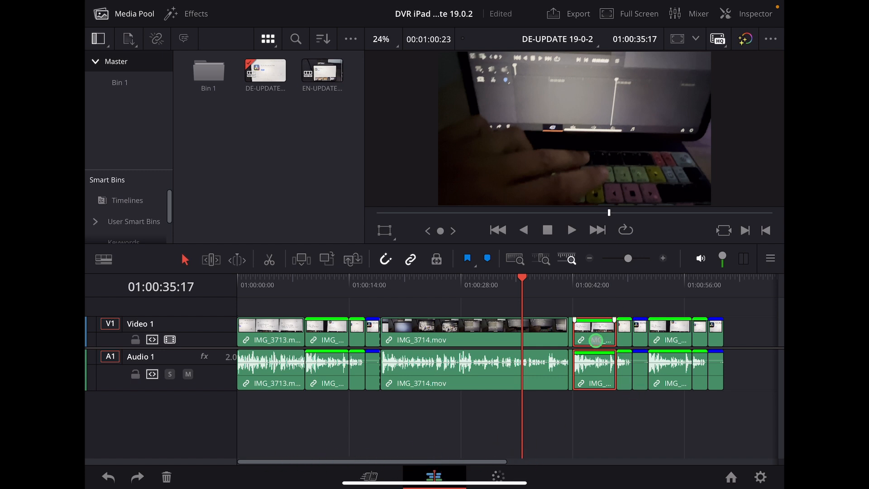
left_click(370, 476)
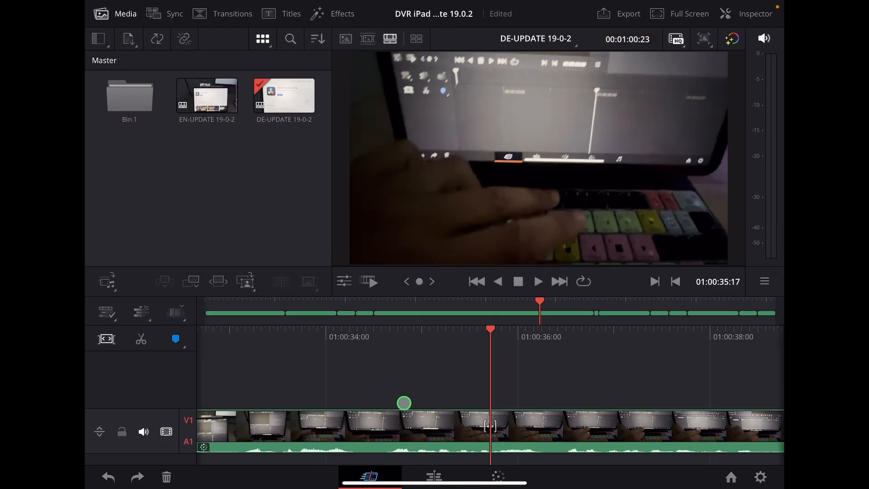
left_click(432, 476)
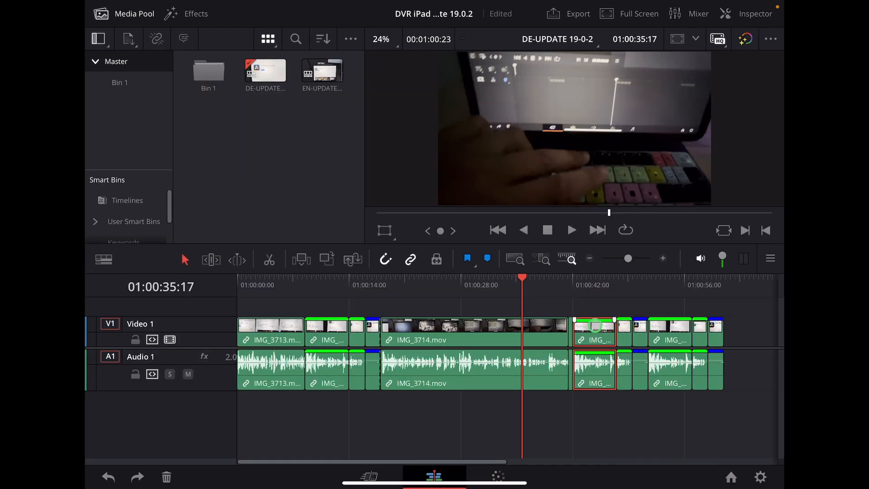
- Jump to the 131 duplicated frames of IMG_3713.mov at 01:00:51:12 via the clip's menu
right_click(593, 331)
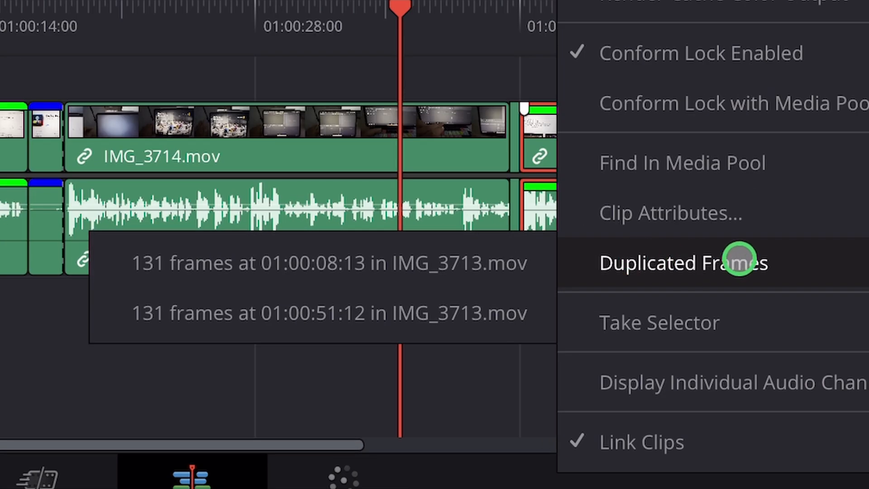
mouse_move(476, 262)
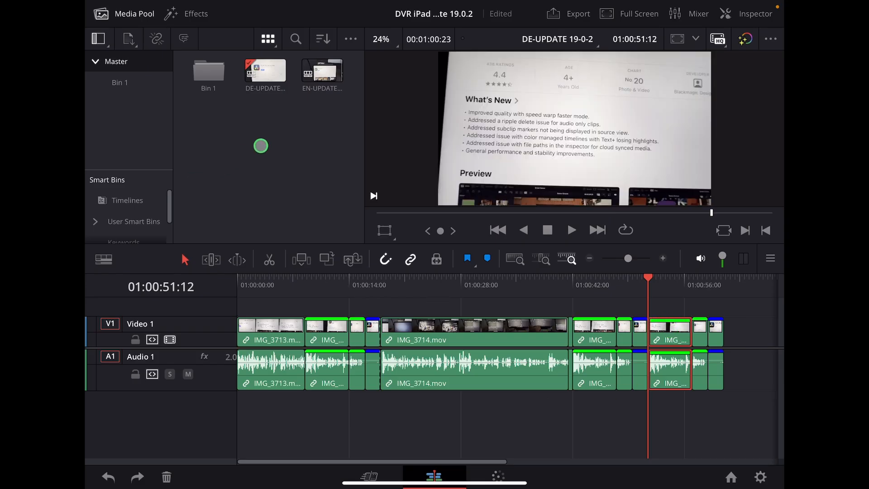
- Switch the media pool to List View and add the Usage column
left_click(351, 39)
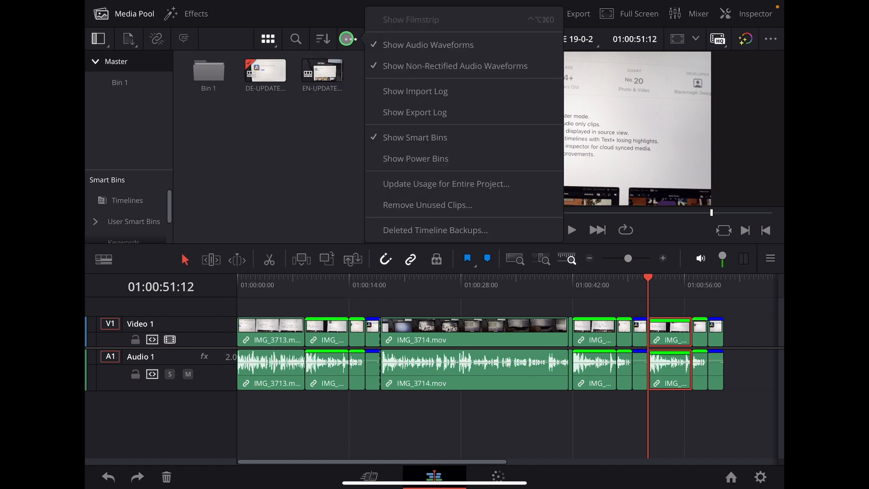
left_click(267, 39)
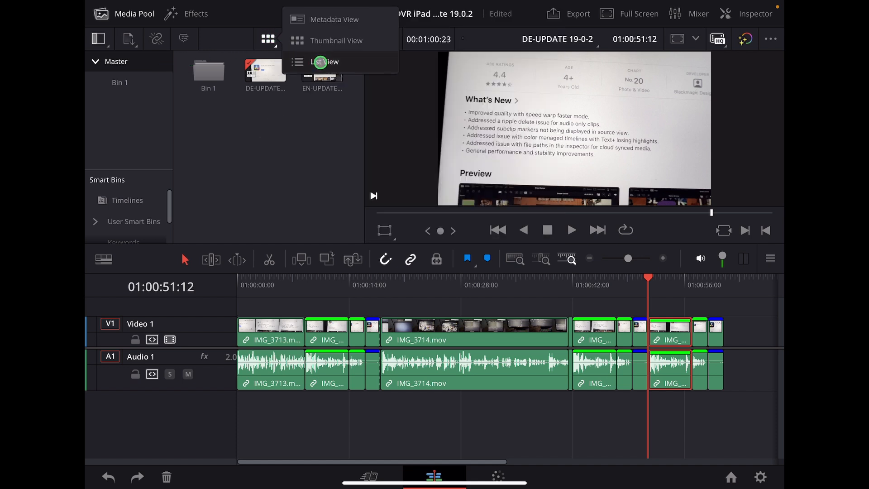
left_click(325, 61)
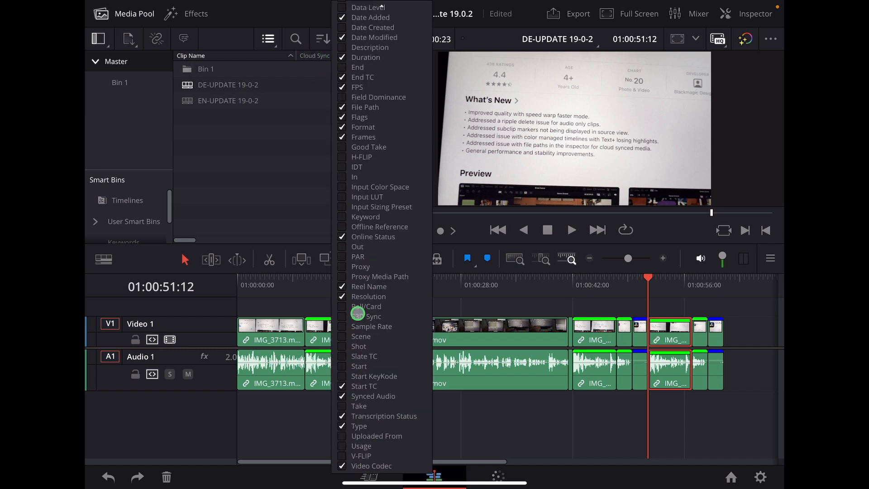
left_click(342, 446)
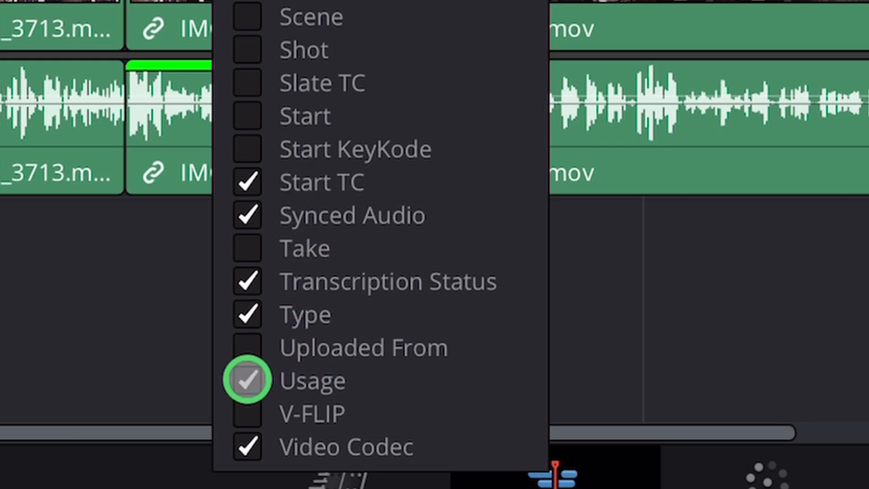
left_click(247, 380)
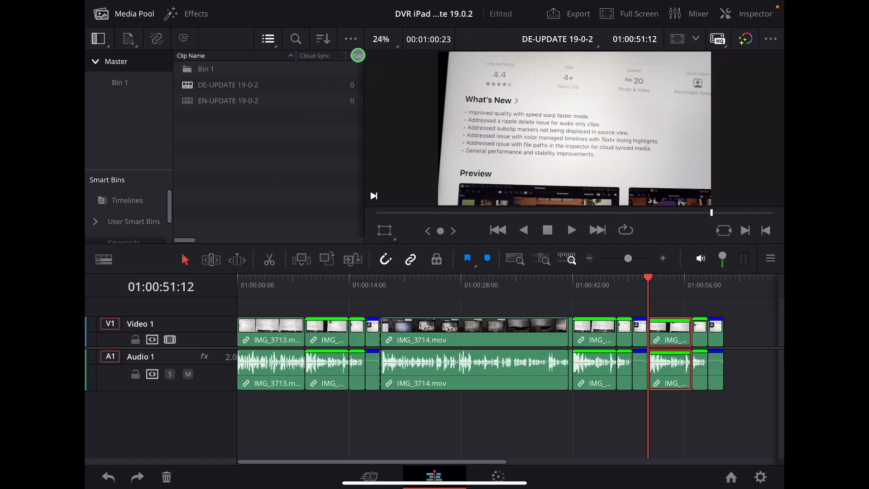
- Open Bin 1 to see usage counts: IMG_3713.mov 14, IMG_3714.mov 8, IMG_3721.mov 2
left_click(98, 38)
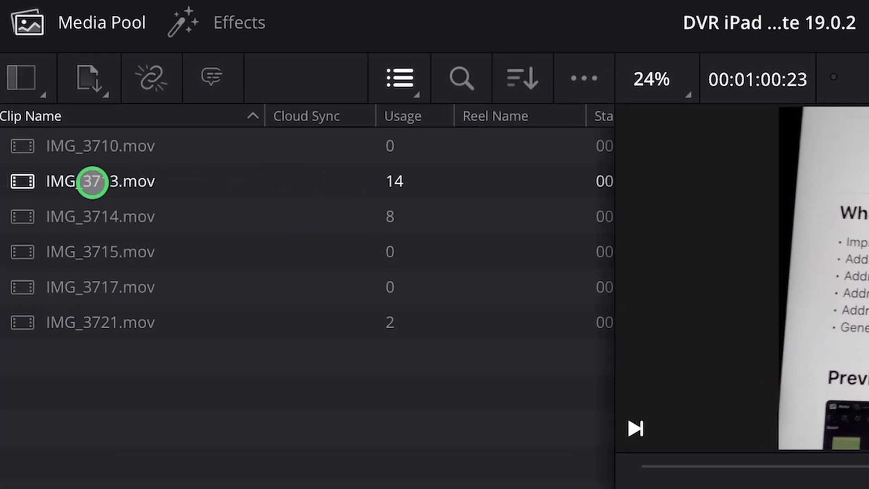
mouse_move(69, 216)
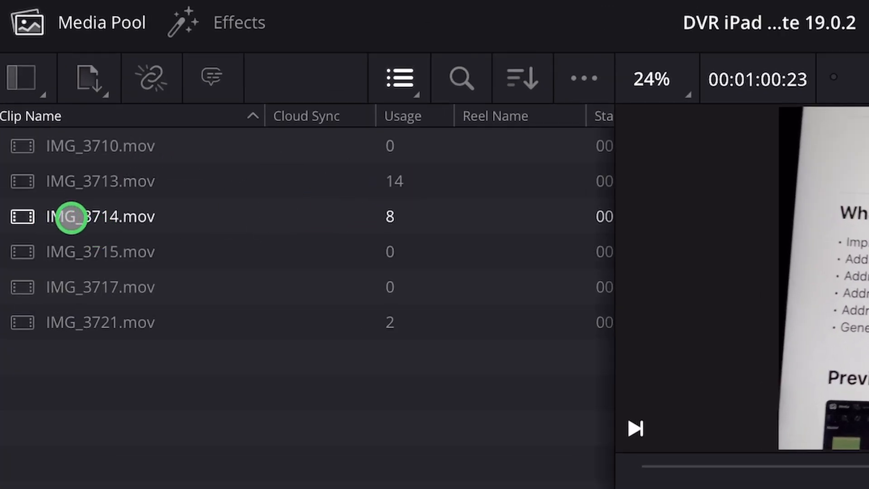